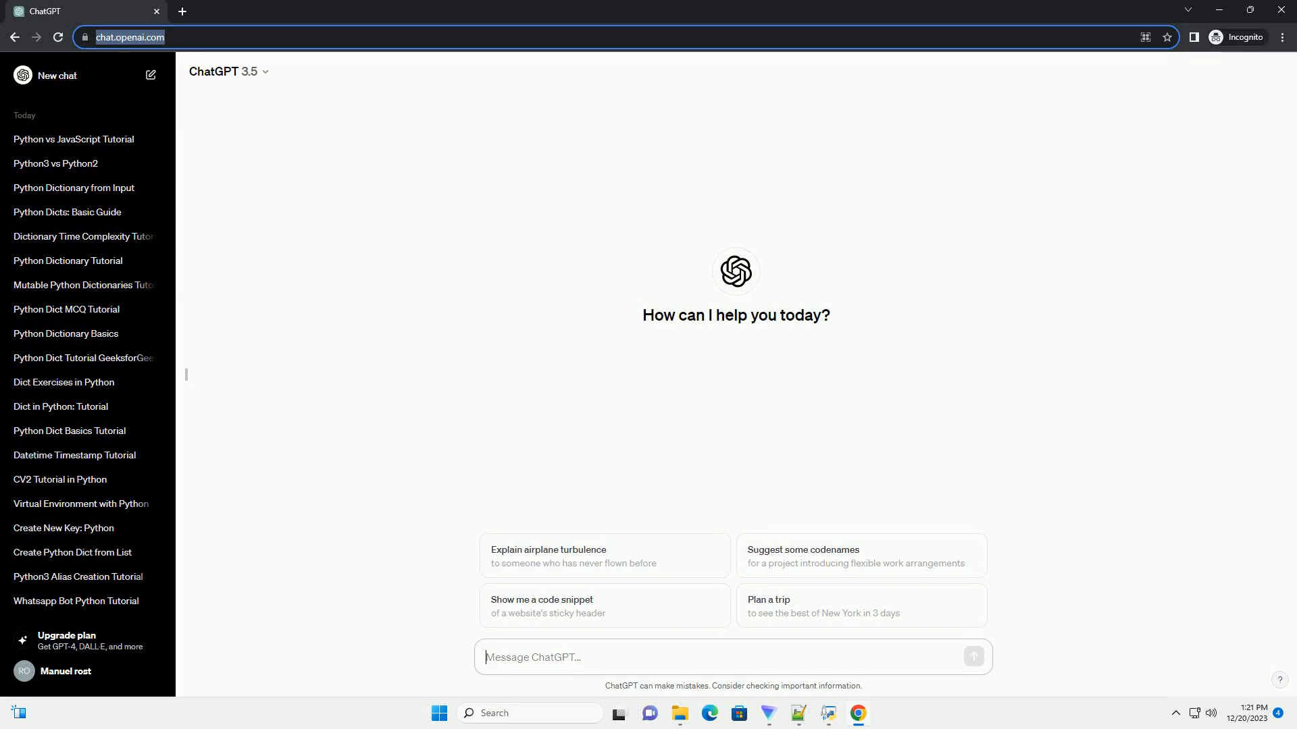
Step: Ask ChatGPT for a Python program printing an ASCII fangs pattern and read its response
{"action": "left_click", "coordinate": [973, 657]}
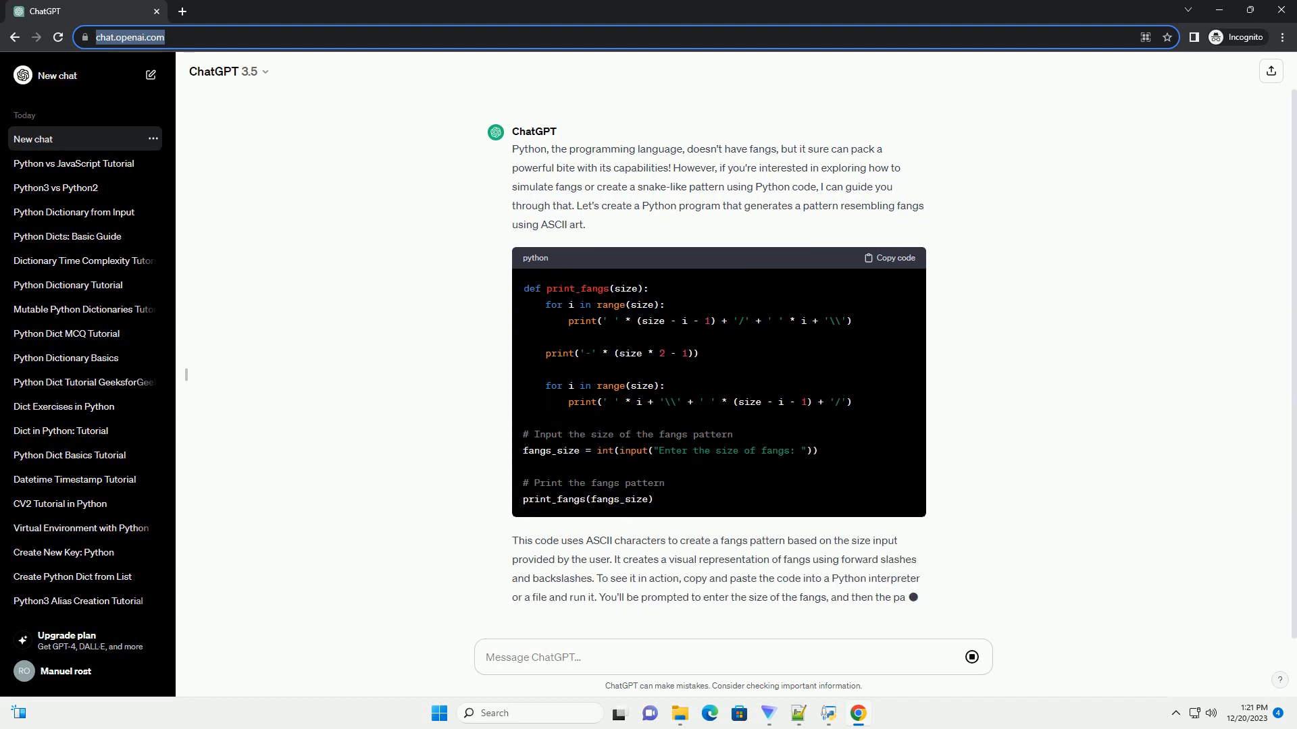
{"action": "scroll", "scroll_direction": "down", "scroll_amount": 3}
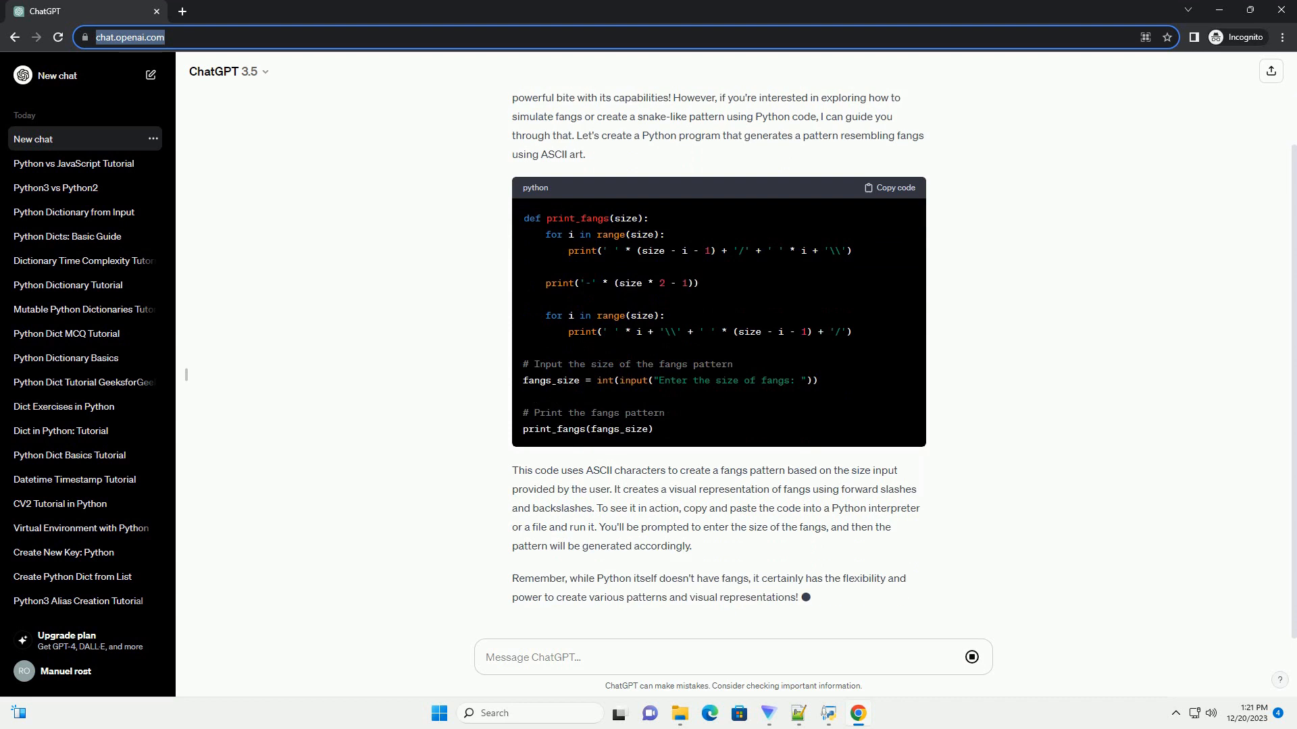